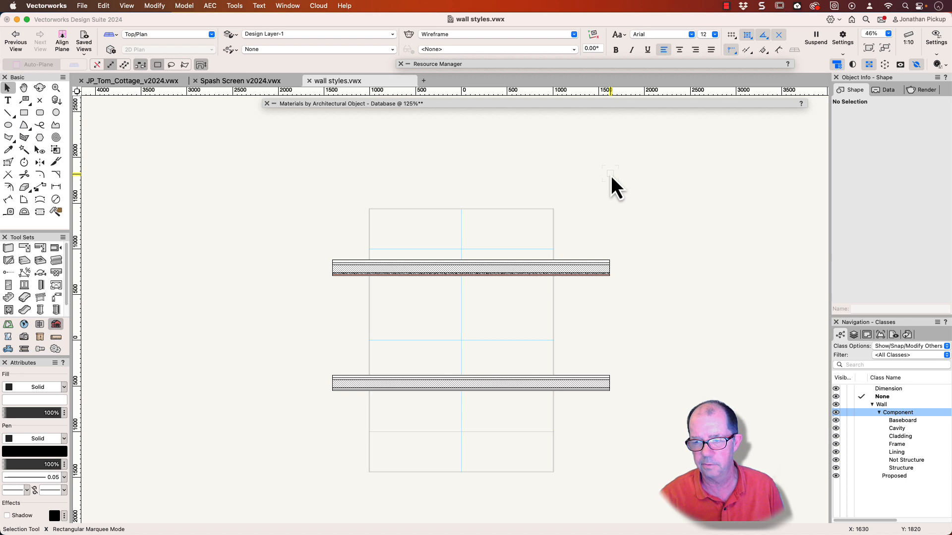
# Make the Frame component and all other wall components visible again in Navigation - Classes
pyautogui.click(470, 383)
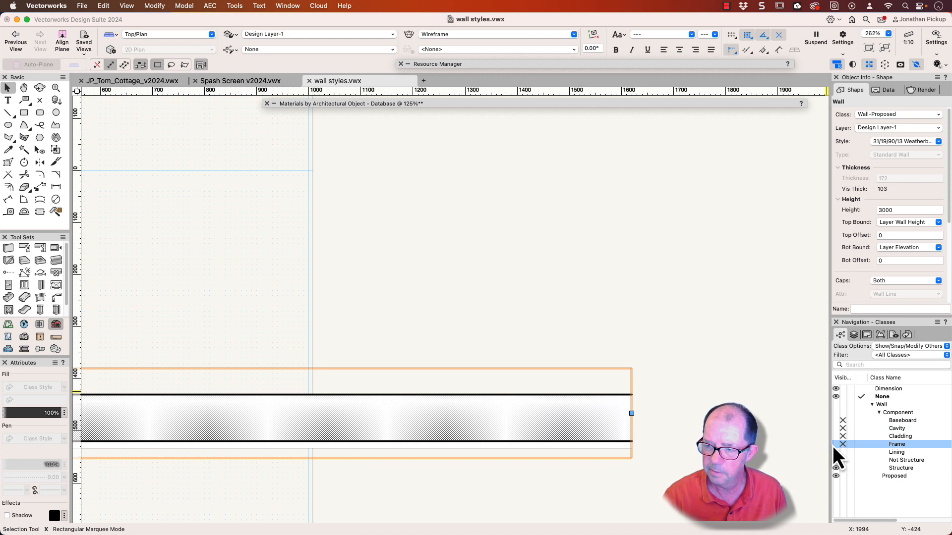
pyautogui.click(897, 451)
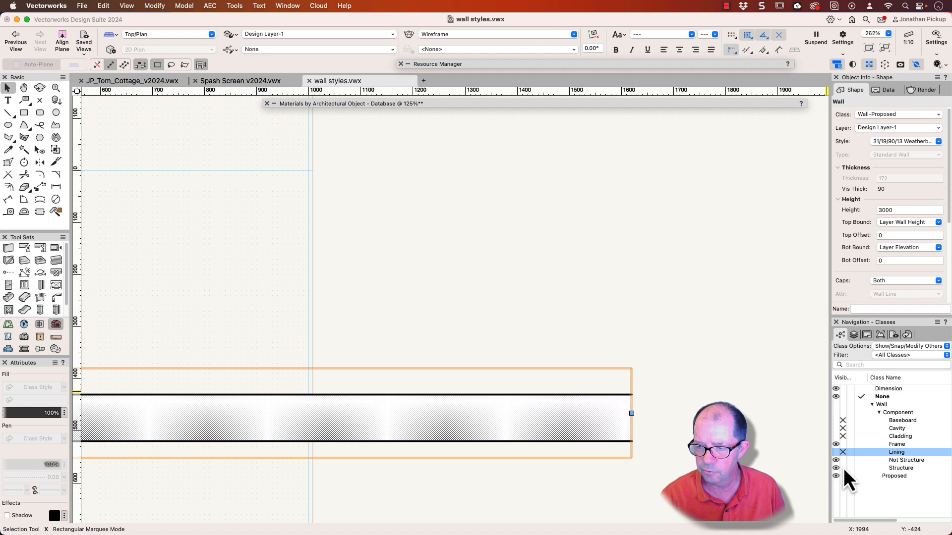
pyautogui.click(901, 468)
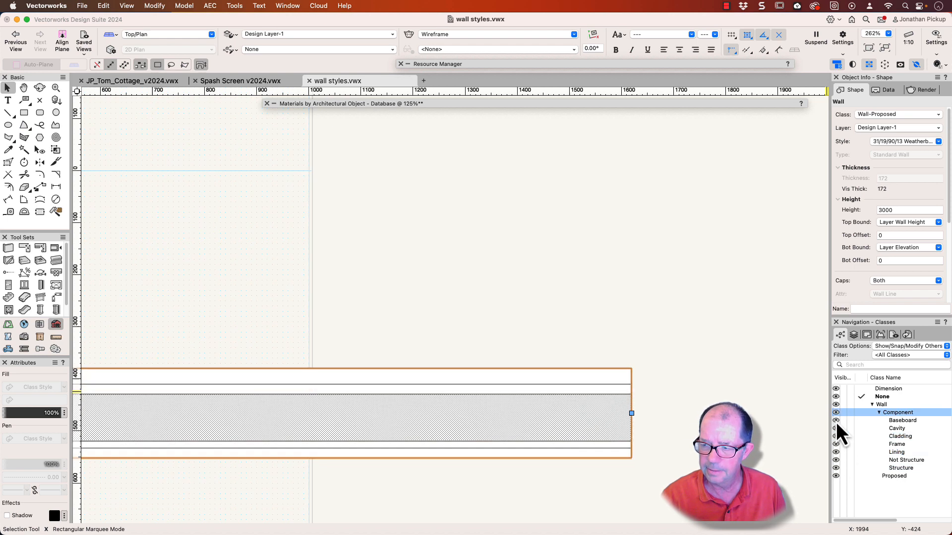
pyautogui.moveTo(877, 458)
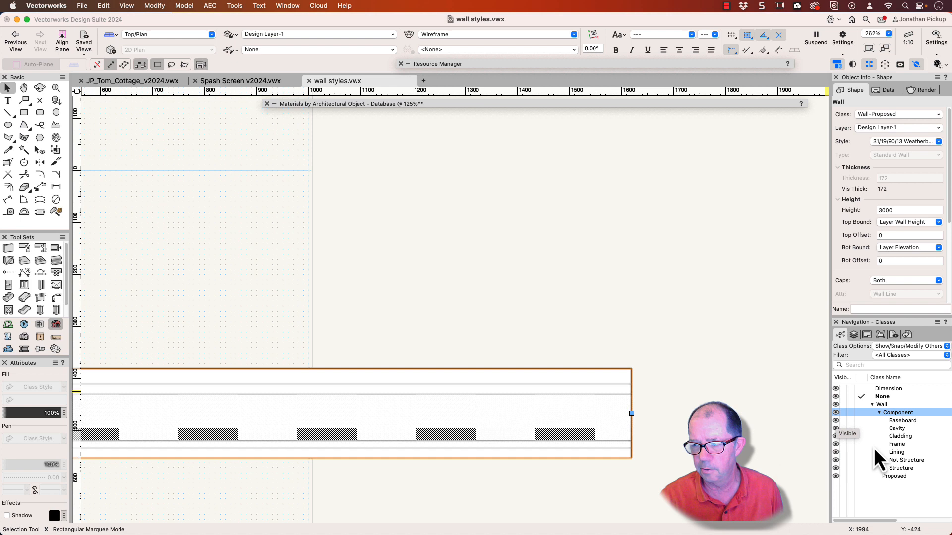
# Edit the Cladding class and give it a red fill so the wall's outer layer shows red
pyautogui.rightClick(900, 436)
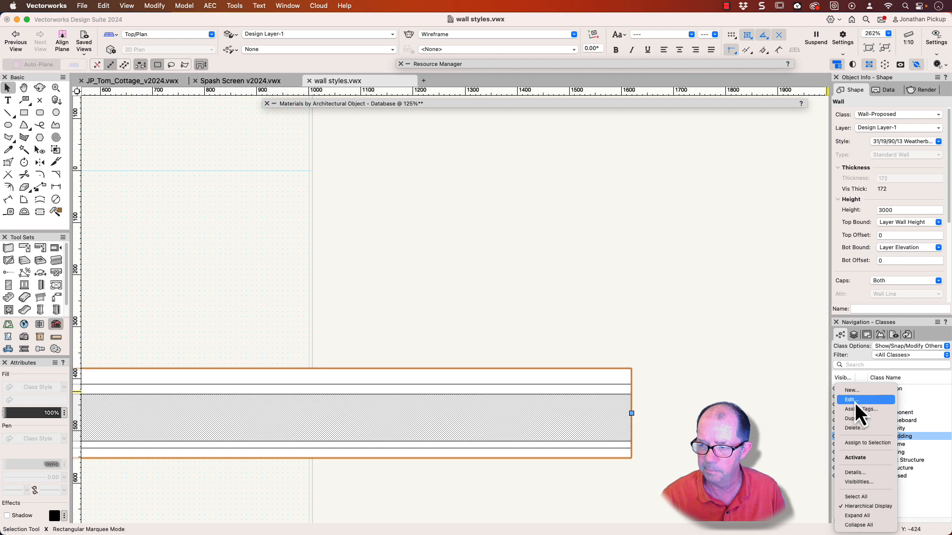
pyautogui.click(850, 399)
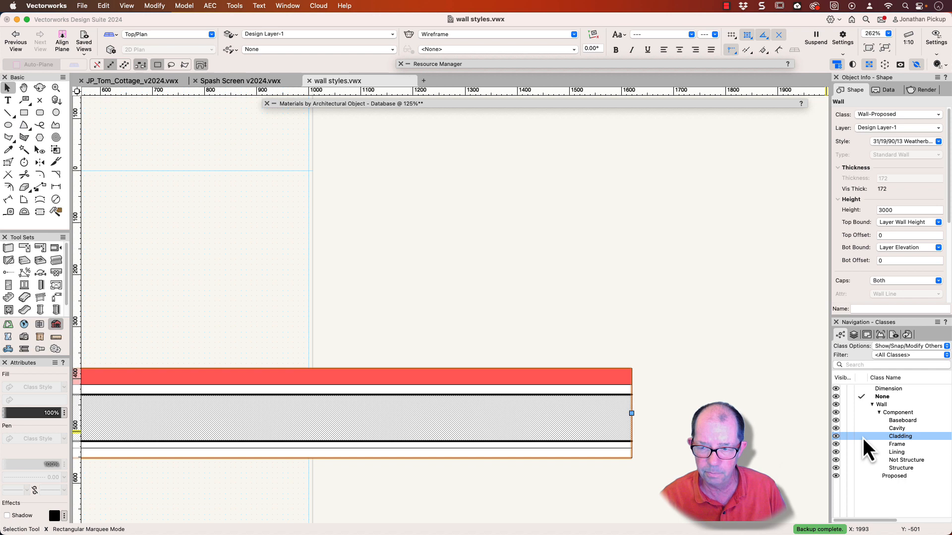
pyautogui.rightClick(900, 436)
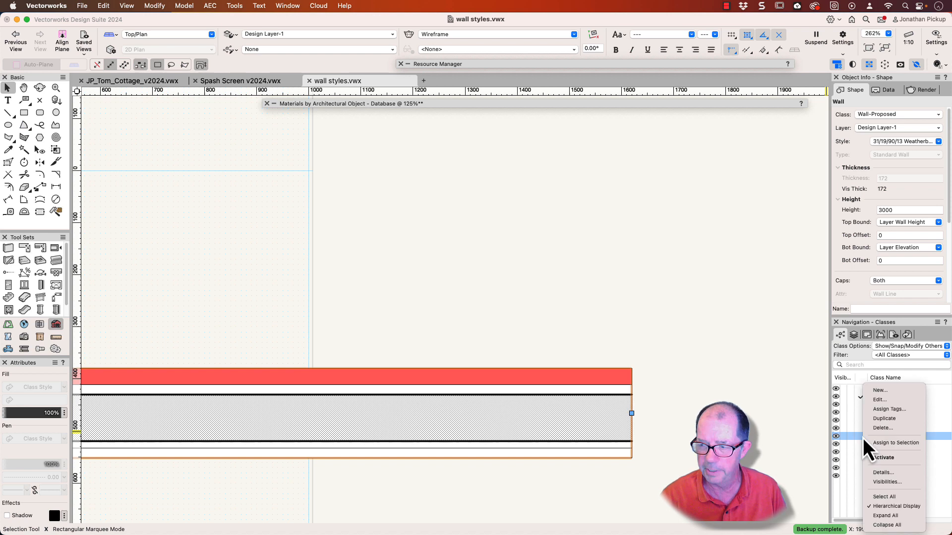
pyautogui.click(879, 400)
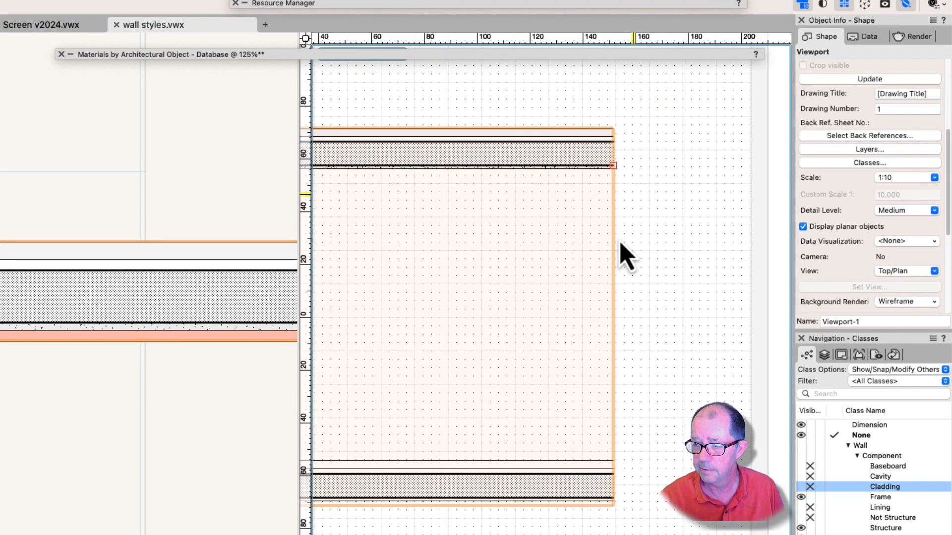
# Select the 1:10 wall viewport and bring up its Viewport Class Properties
pyautogui.click(892, 517)
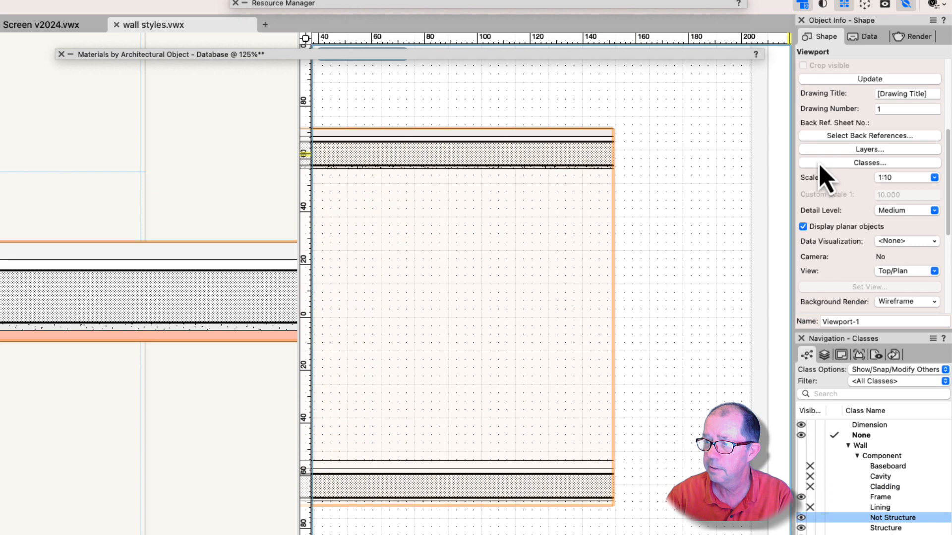
pyautogui.click(869, 162)
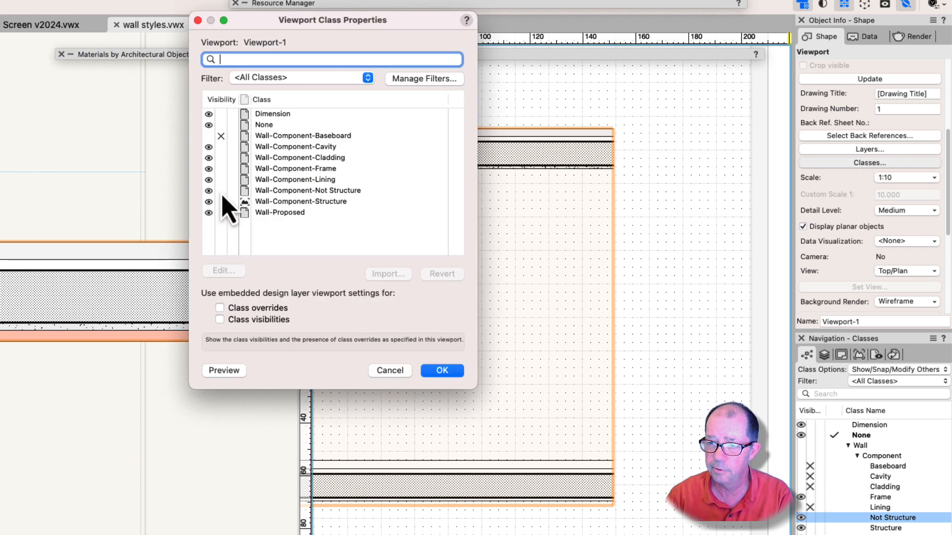
# Toggle Not Structure, Baseboard and Cavity until every wall component is visible, then apply with OK
pyautogui.click(308, 190)
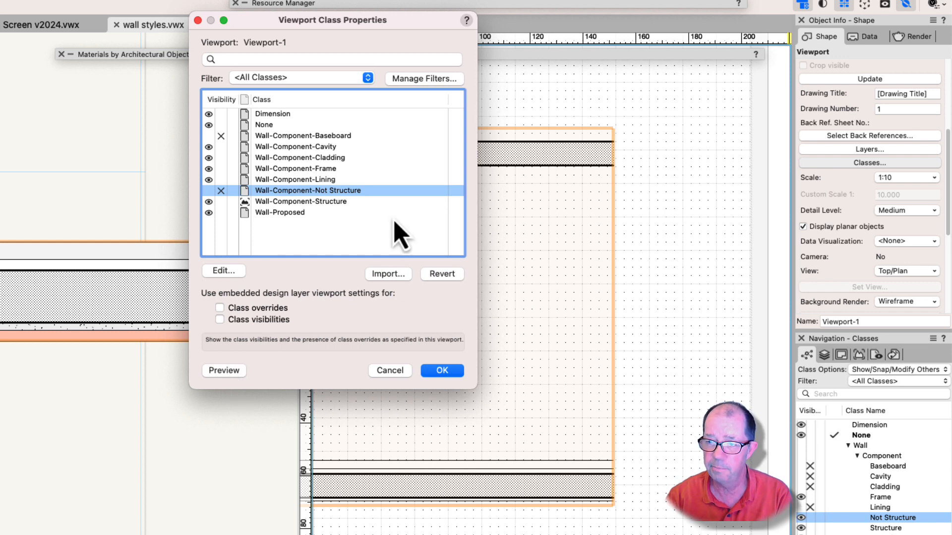
pyautogui.moveTo(337, 148)
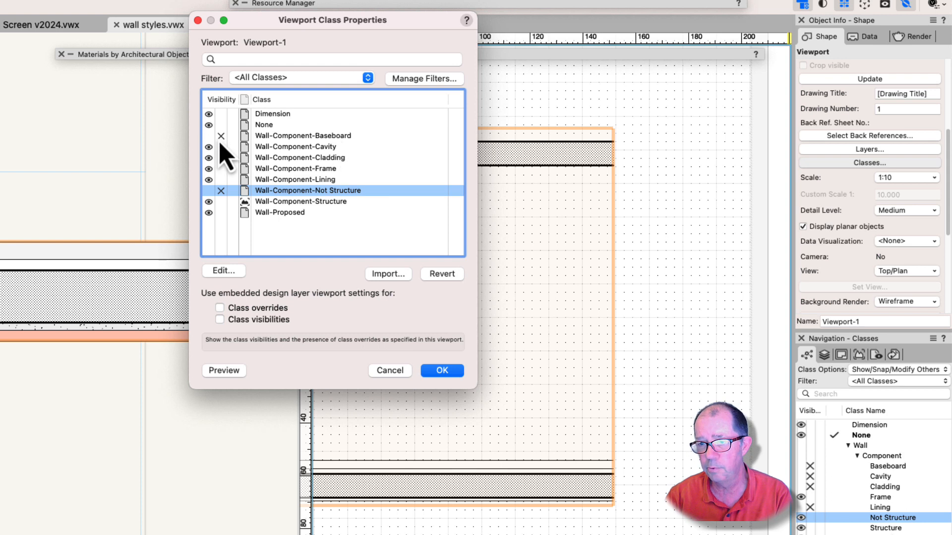
pyautogui.click(209, 135)
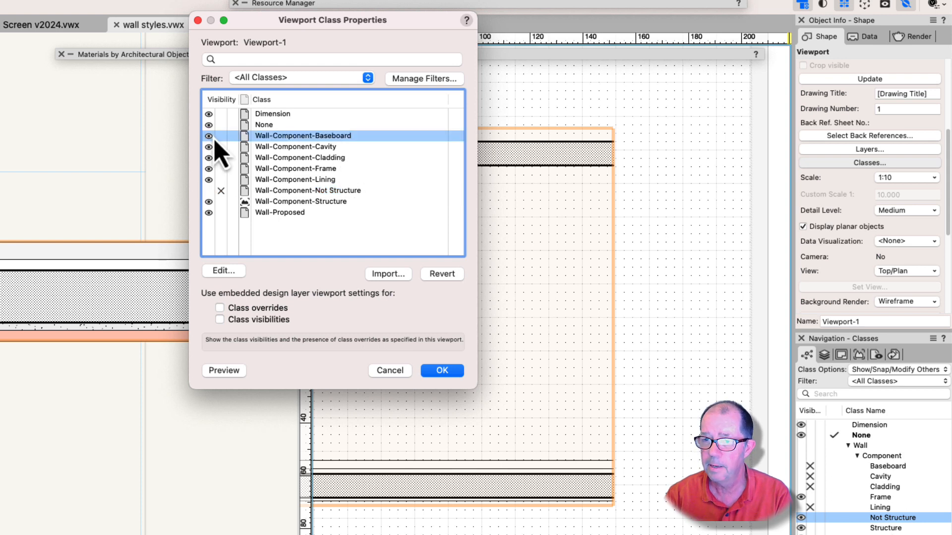
pyautogui.click(209, 136)
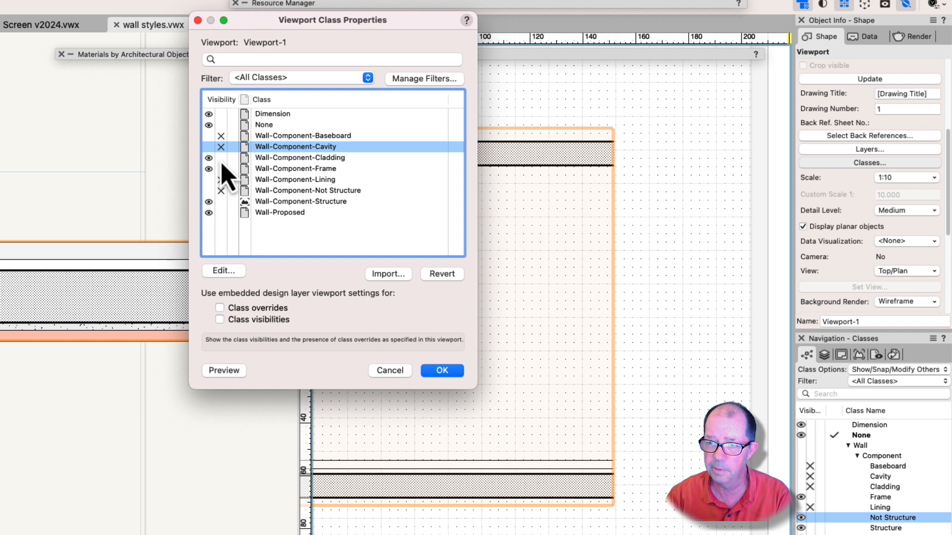
pyautogui.click(299, 157)
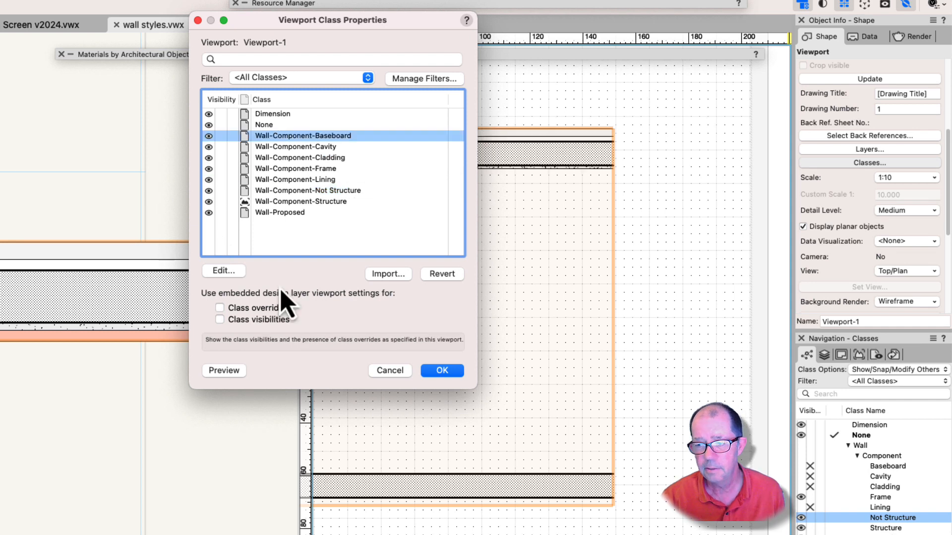
pyautogui.click(442, 371)
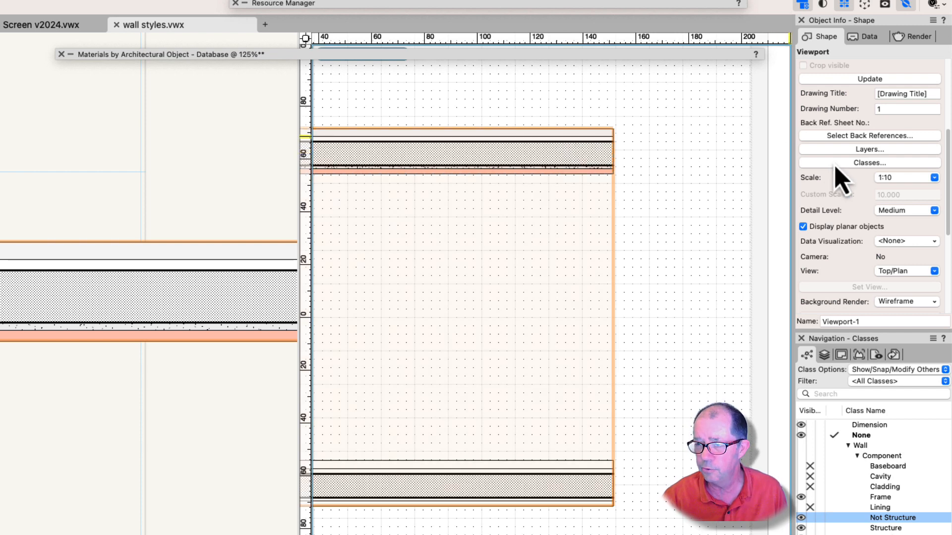
# Reopen the viewport's class settings and edit Wall-Component-Structure as an override
pyautogui.click(869, 162)
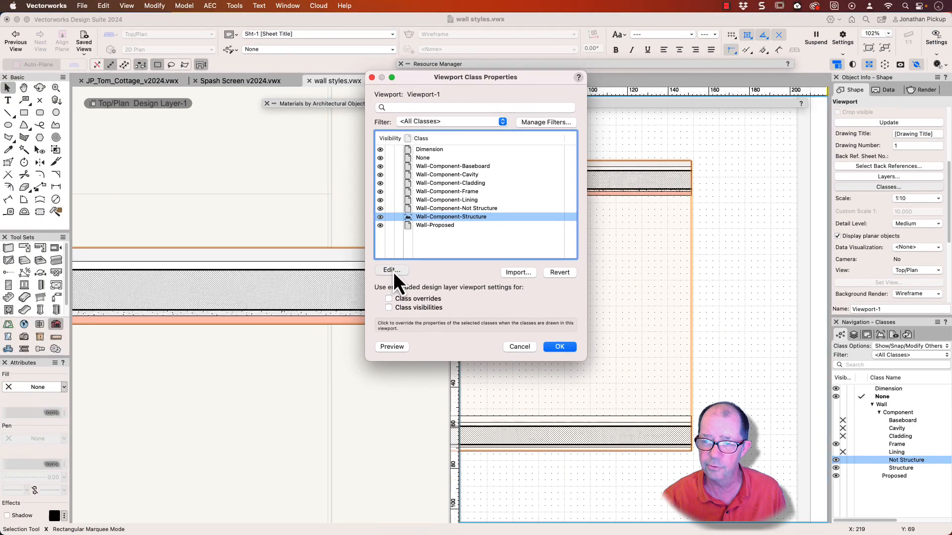
pyautogui.click(390, 269)
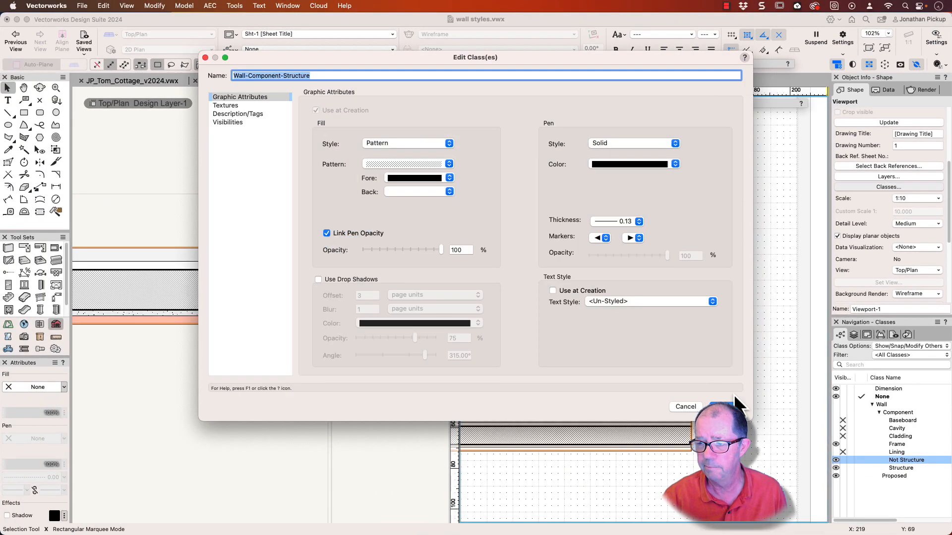
# Give the Structure class a dark override fill and confirm it in Viewport Class Properties
pyautogui.click(448, 164)
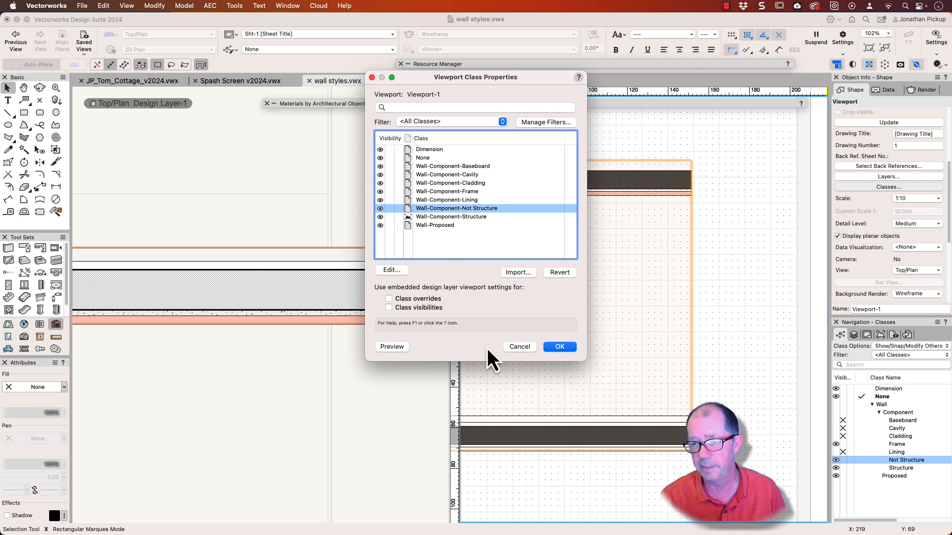
pyautogui.click(451, 217)
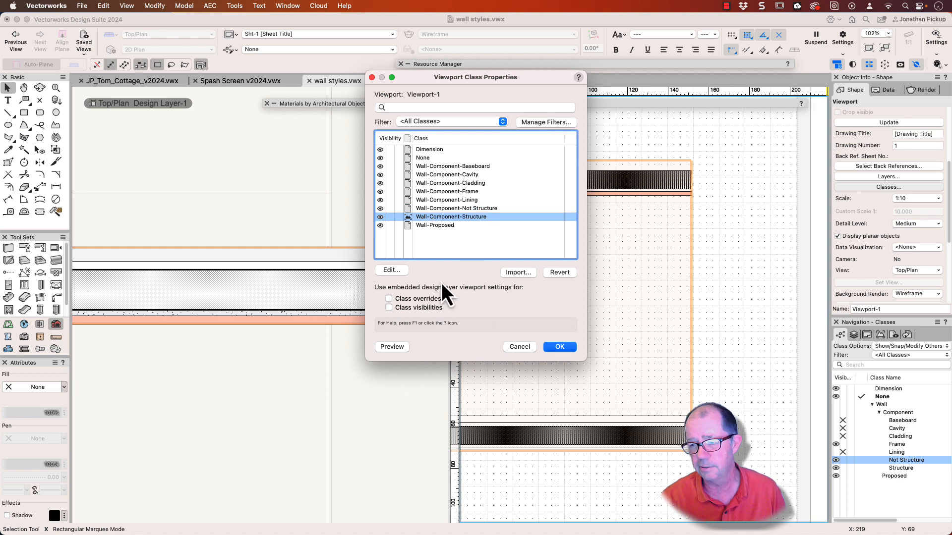
pyautogui.moveTo(656, 200)
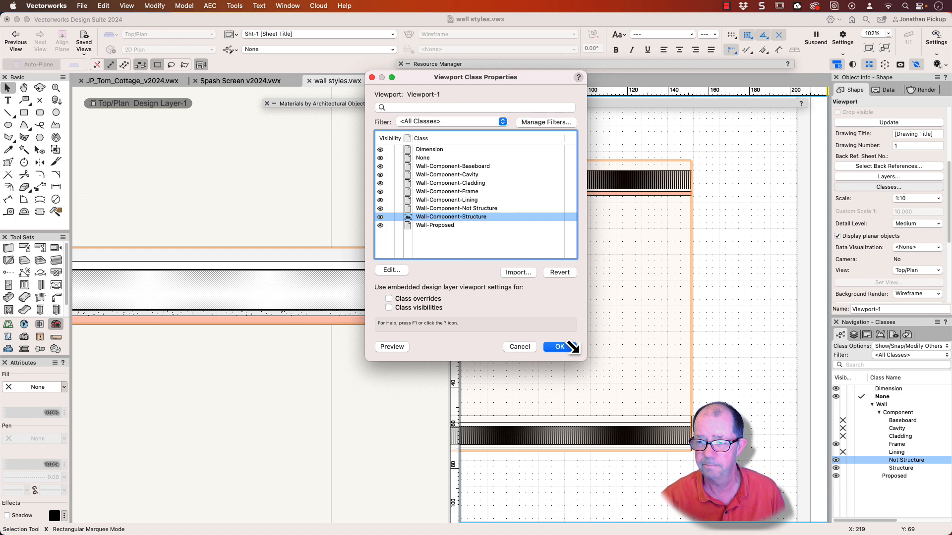
pyautogui.click(558, 347)
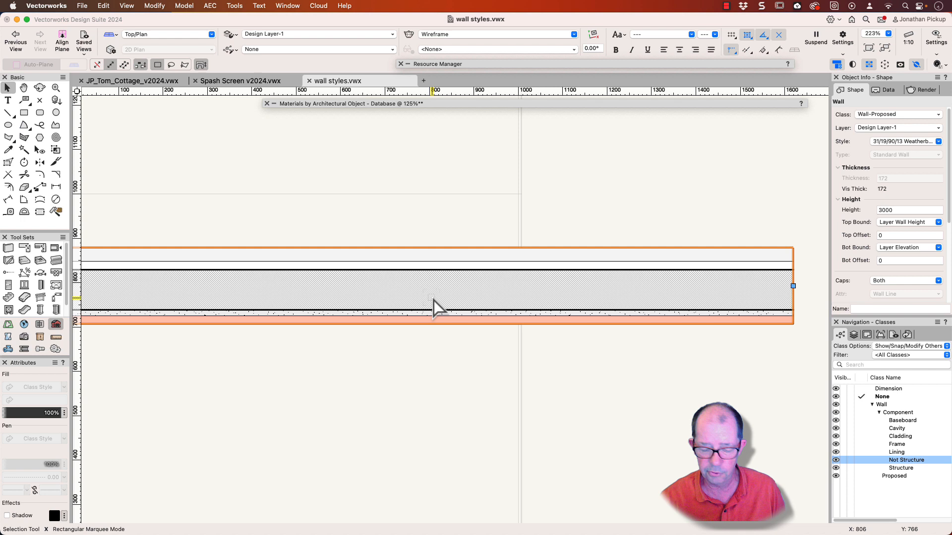
# Orbit the shaded 3D view around both walls to compare their cladding faces and layers
pyautogui.moveTo(438, 306); pyautogui.dragTo(375, 294)
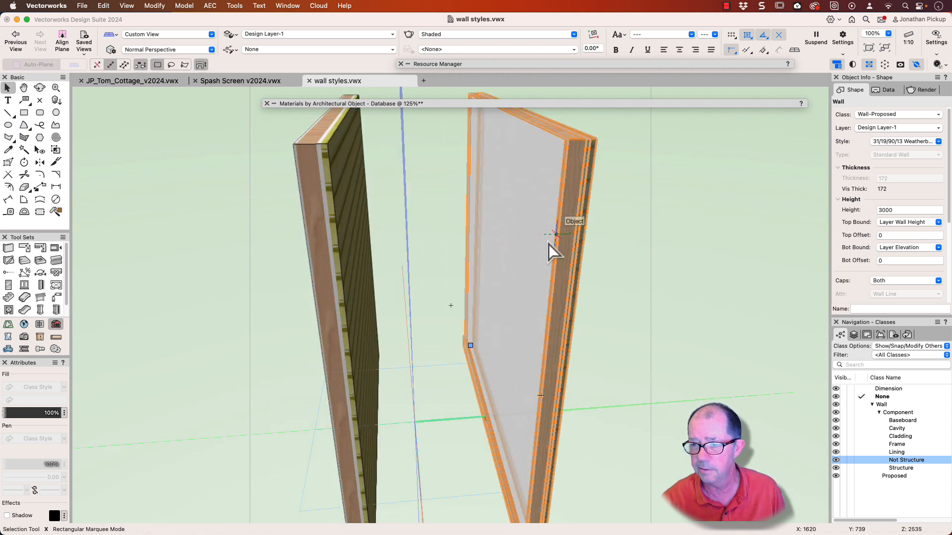
pyautogui.moveTo(552, 252); pyautogui.dragTo(425, 365)
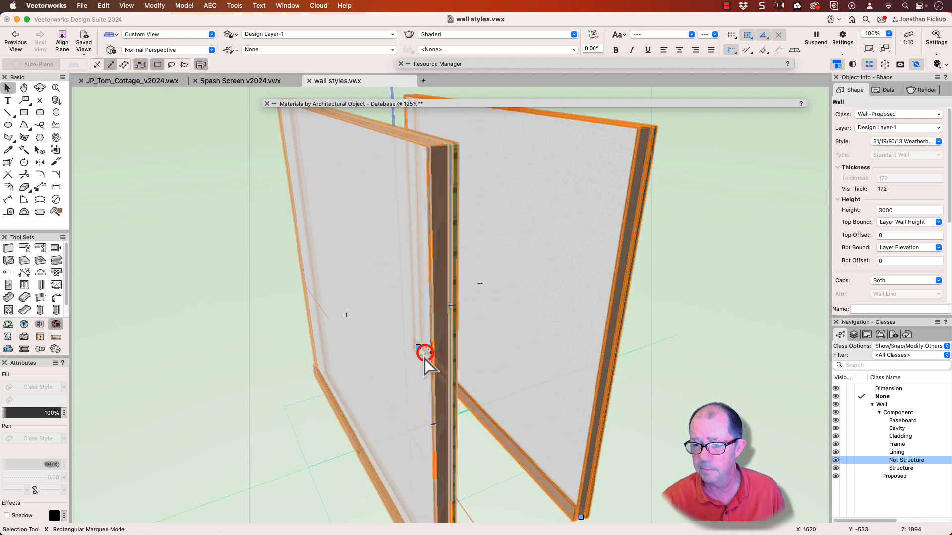
pyautogui.moveTo(425, 358); pyautogui.dragTo(376, 309)
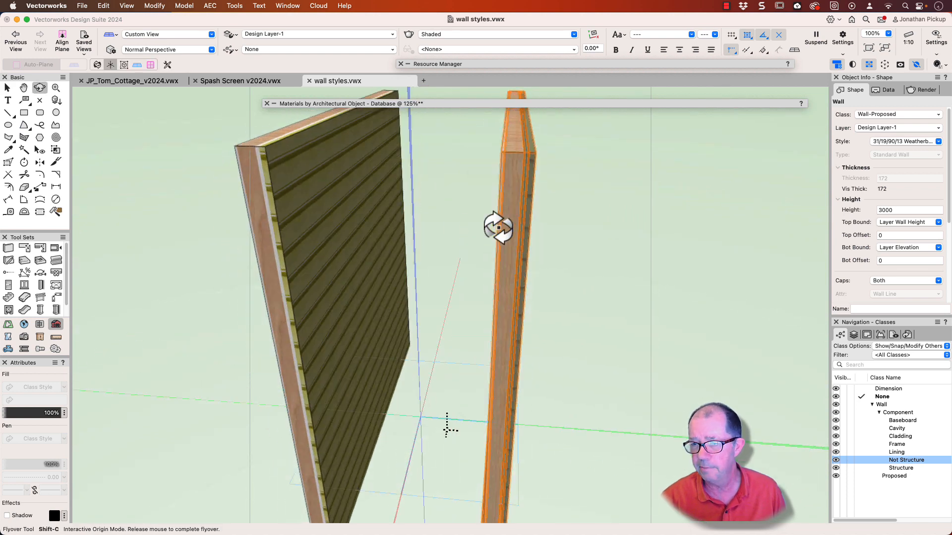
pyautogui.moveTo(497, 227); pyautogui.dragTo(454, 234)
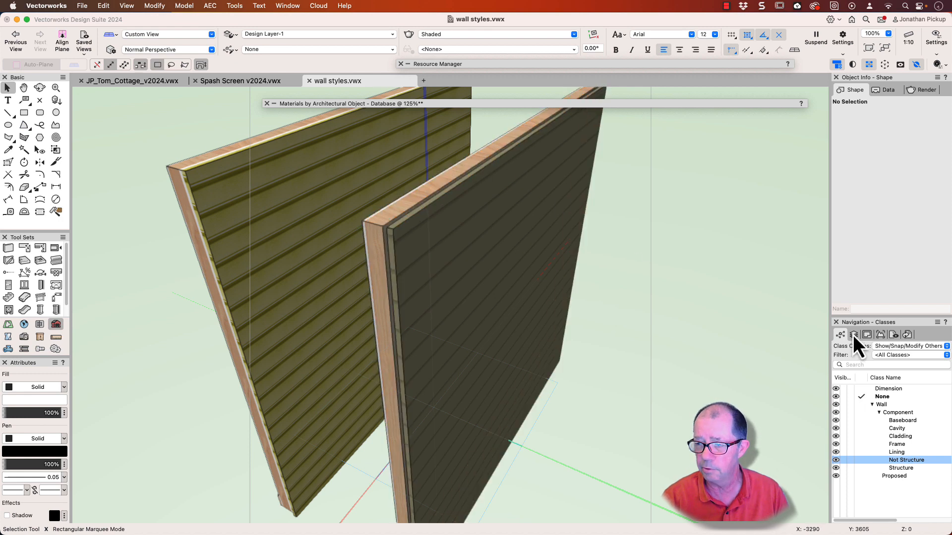
# Switch the Navigation palette to Sheet Layers and activate Sht-1
pyautogui.click(853, 334)
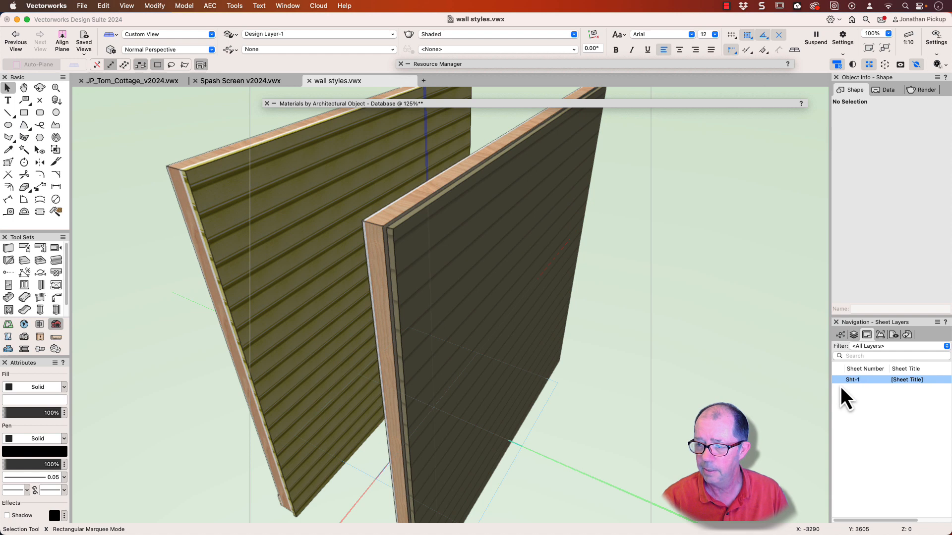
pyautogui.doubleClick(853, 379)
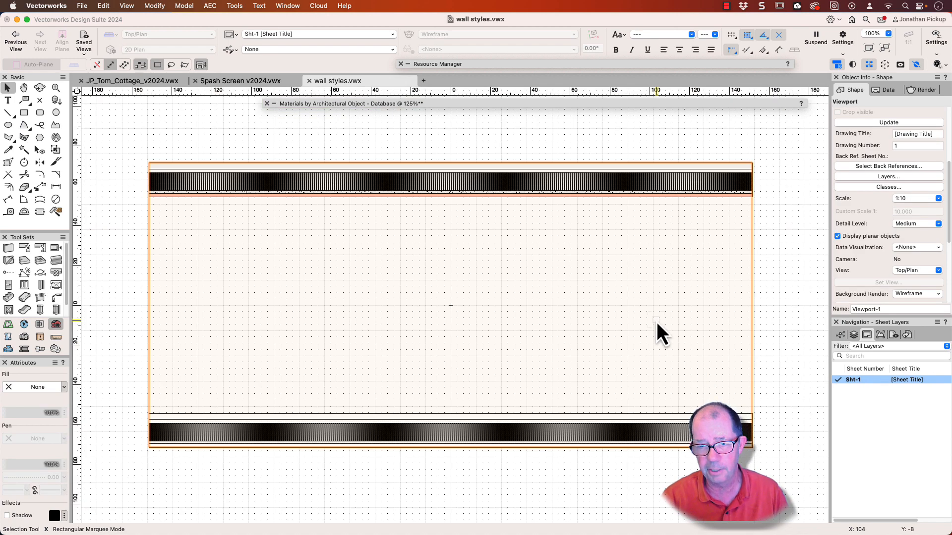
pyautogui.moveTo(783, 273)
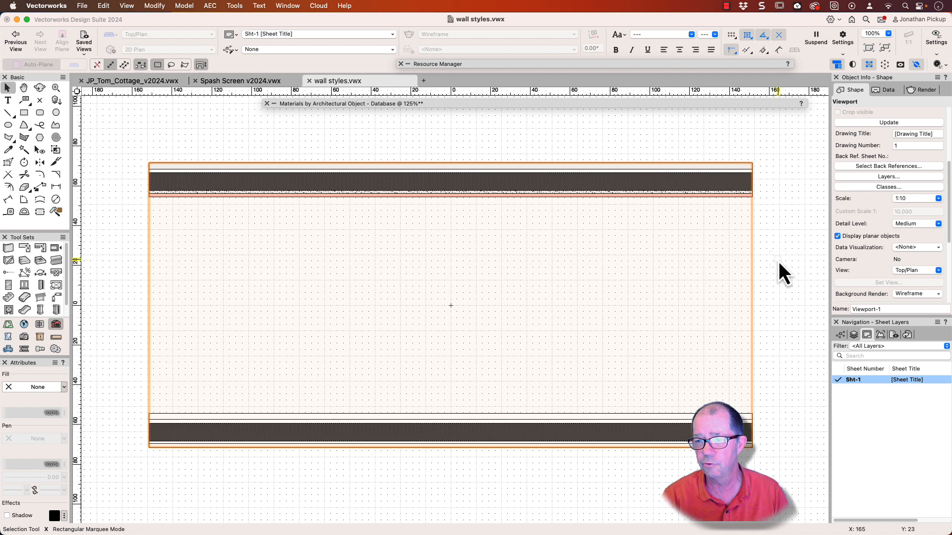